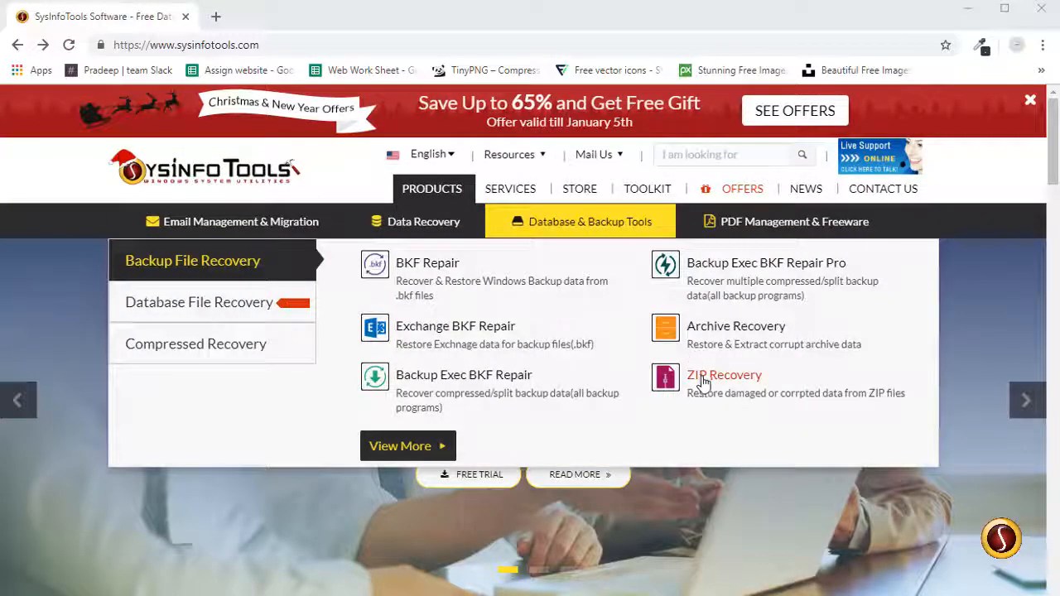
# Open the ZIP Recovery product page on the SysInfoTools site and download the ZIP Repair v2.0 trial.
pyautogui.click(724, 375)
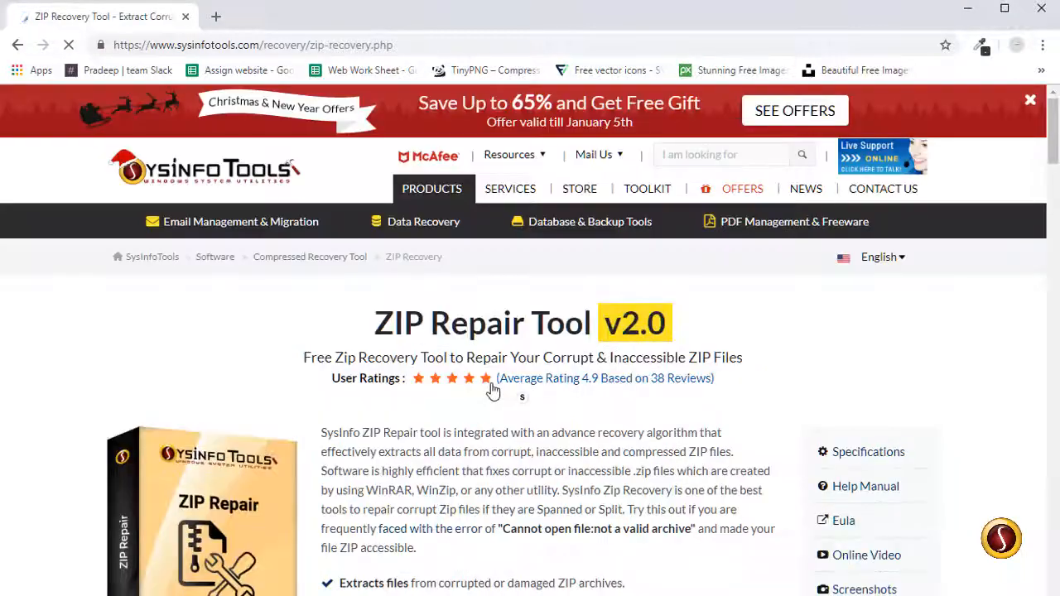
pyautogui.scroll(-3)
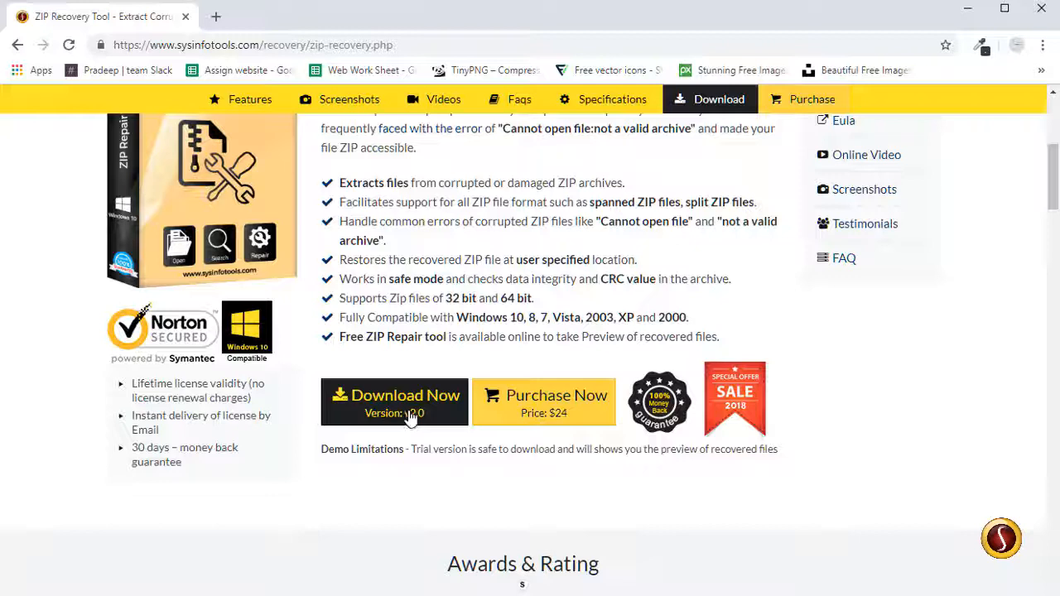
pyautogui.click(395, 402)
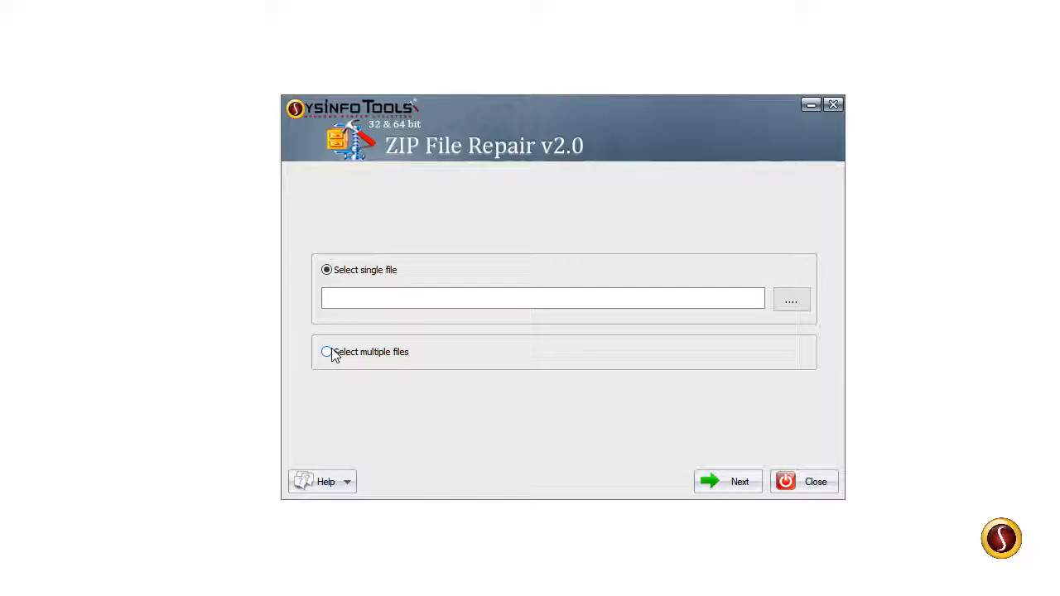
# Load 'testing file' in single-file mode and choose Standard Mode recovery.
pyautogui.click(327, 351)
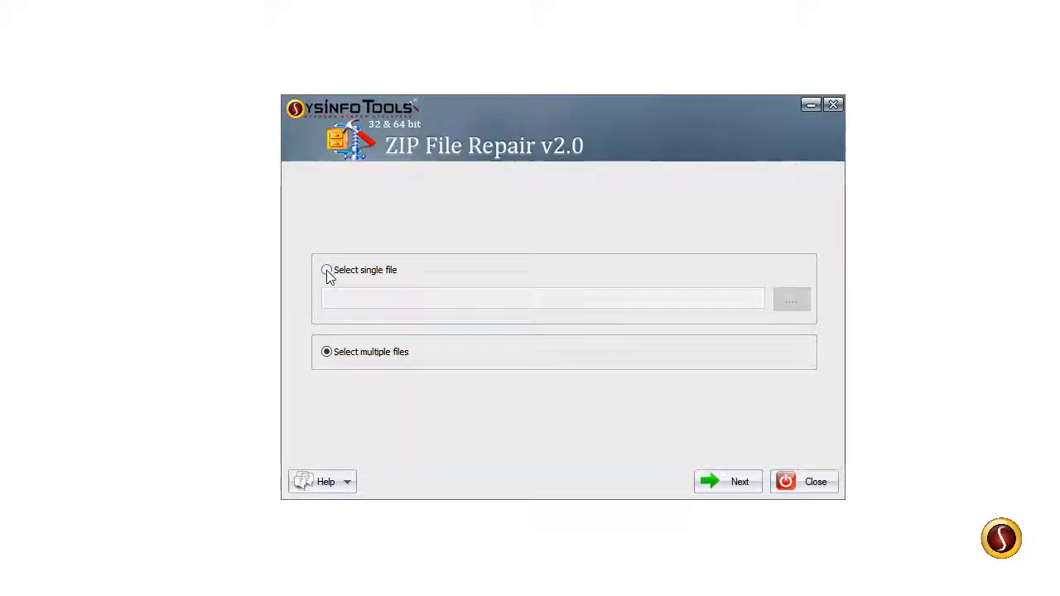
pyautogui.click(326, 269)
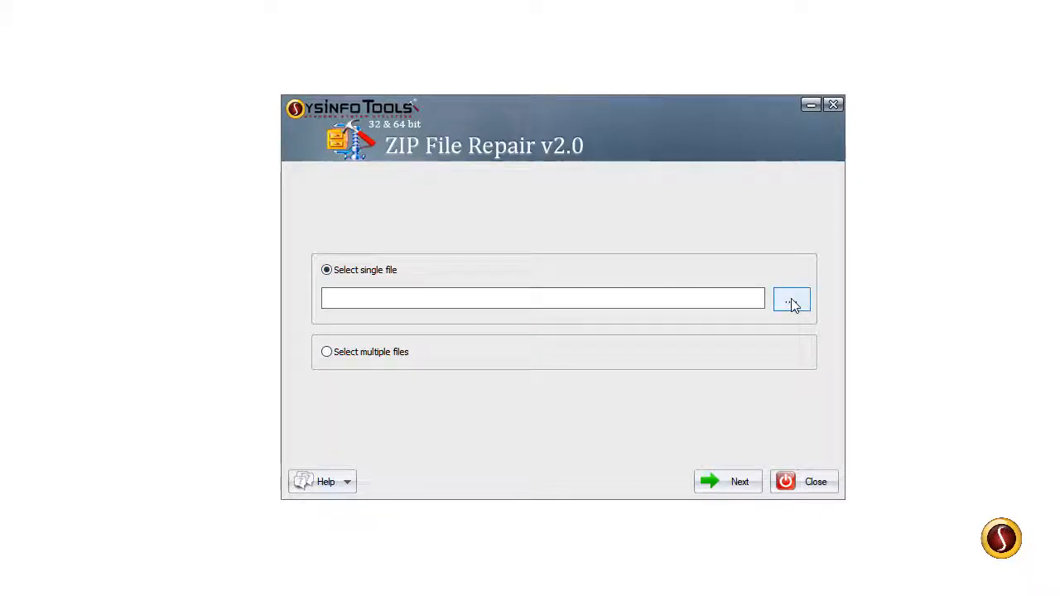
pyautogui.click(791, 298)
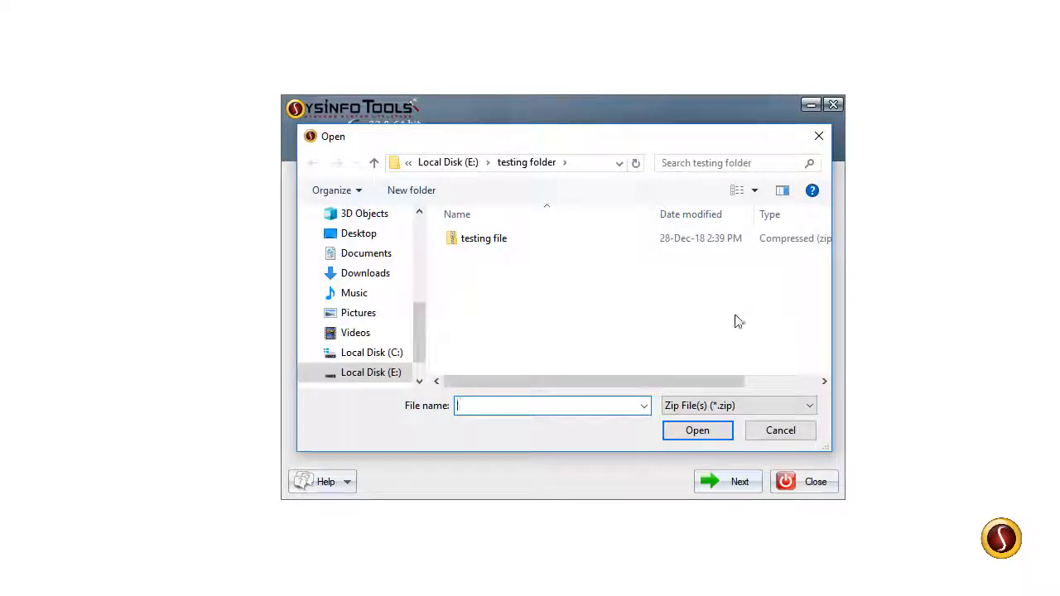
pyautogui.click(483, 237)
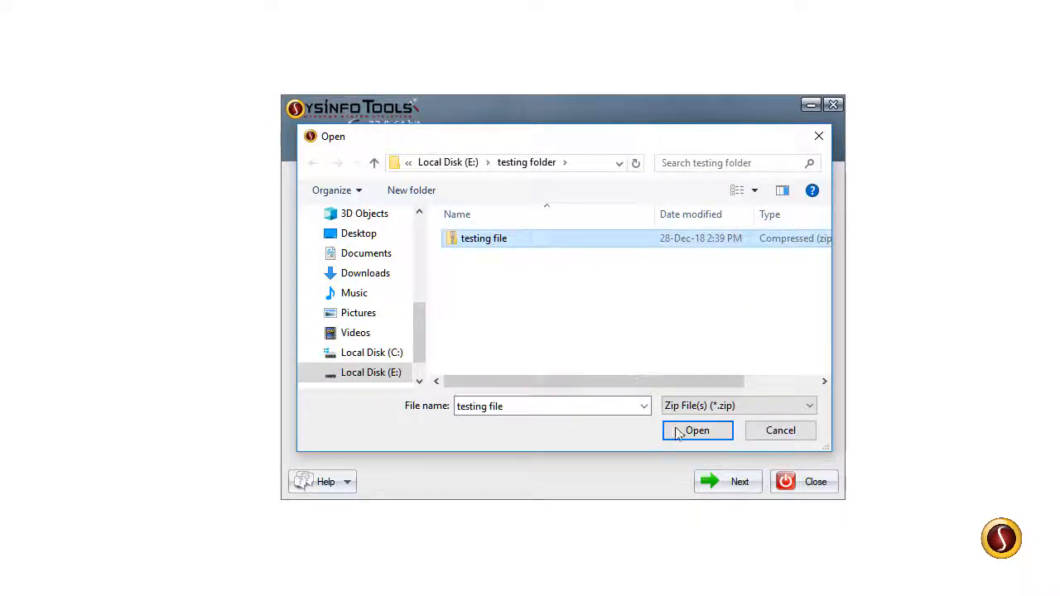
pyautogui.click(698, 430)
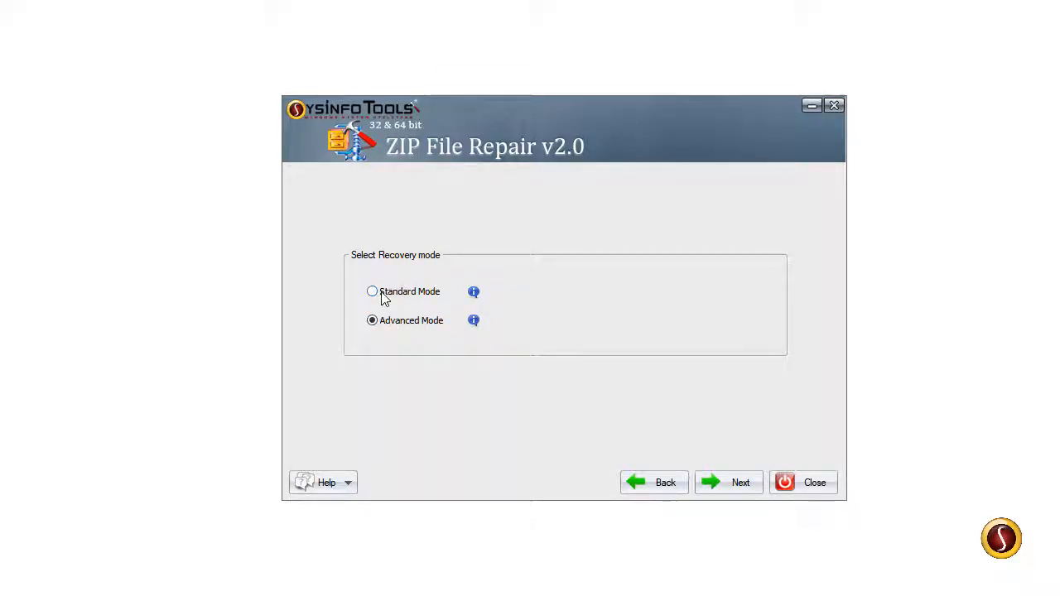
pyautogui.click(371, 291)
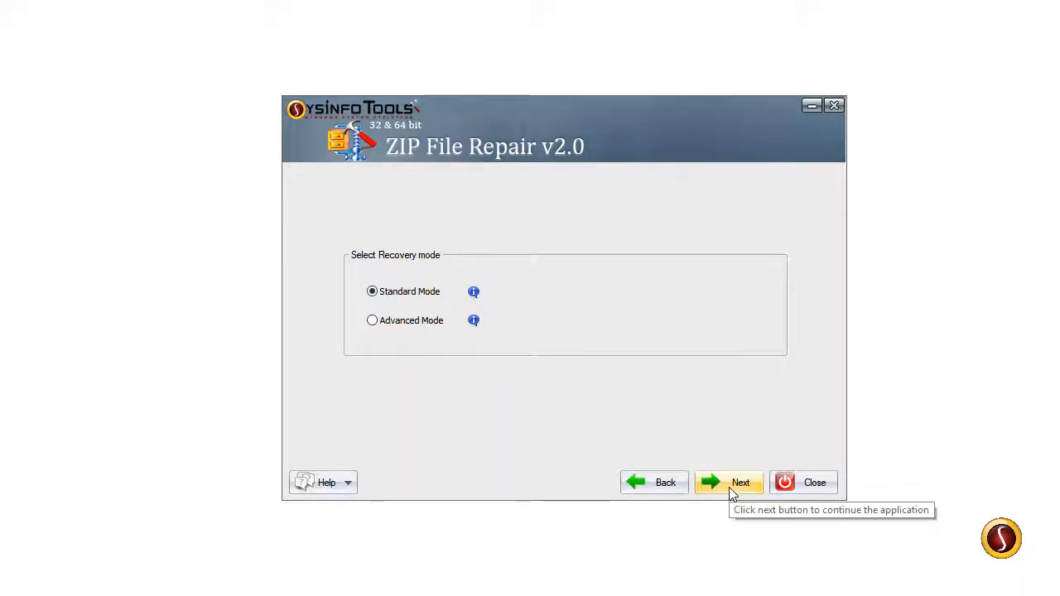
pyautogui.click(728, 482)
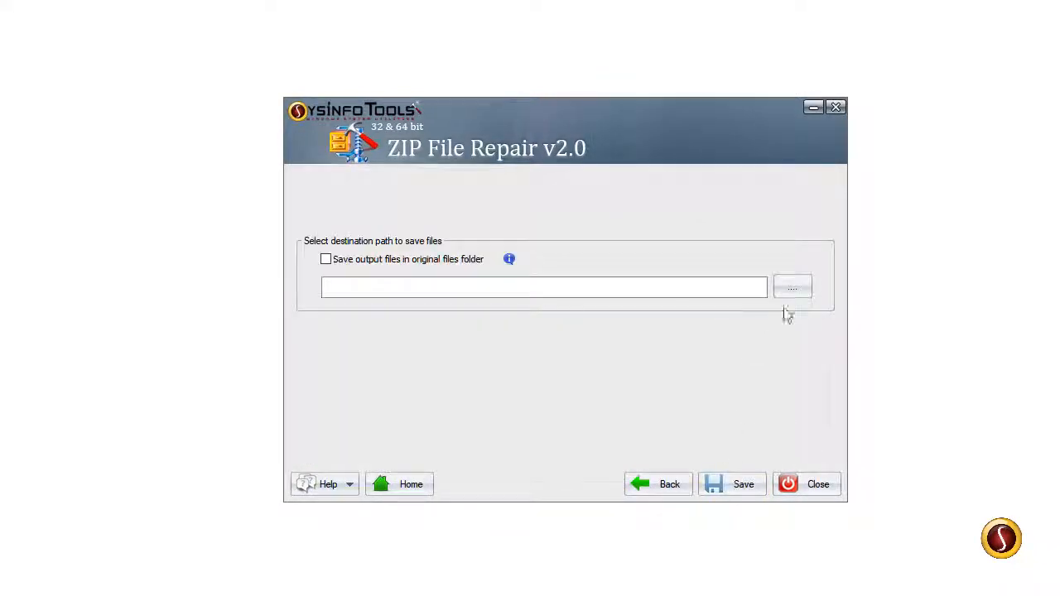
# Save the repaired ZIP to Desktop > New folder and dismiss the success message.
pyautogui.click(791, 287)
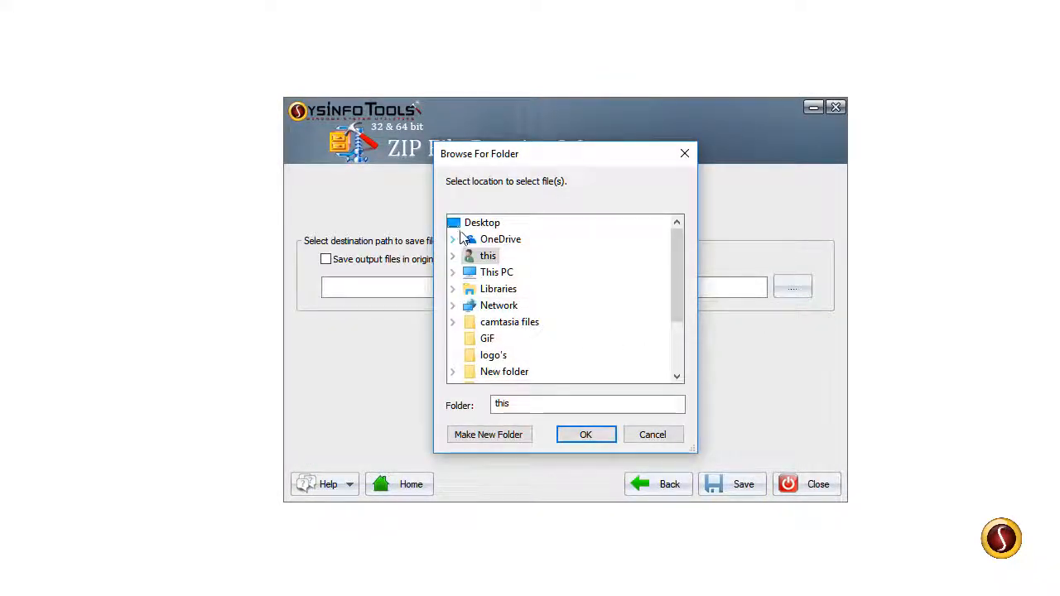
pyautogui.click(505, 371)
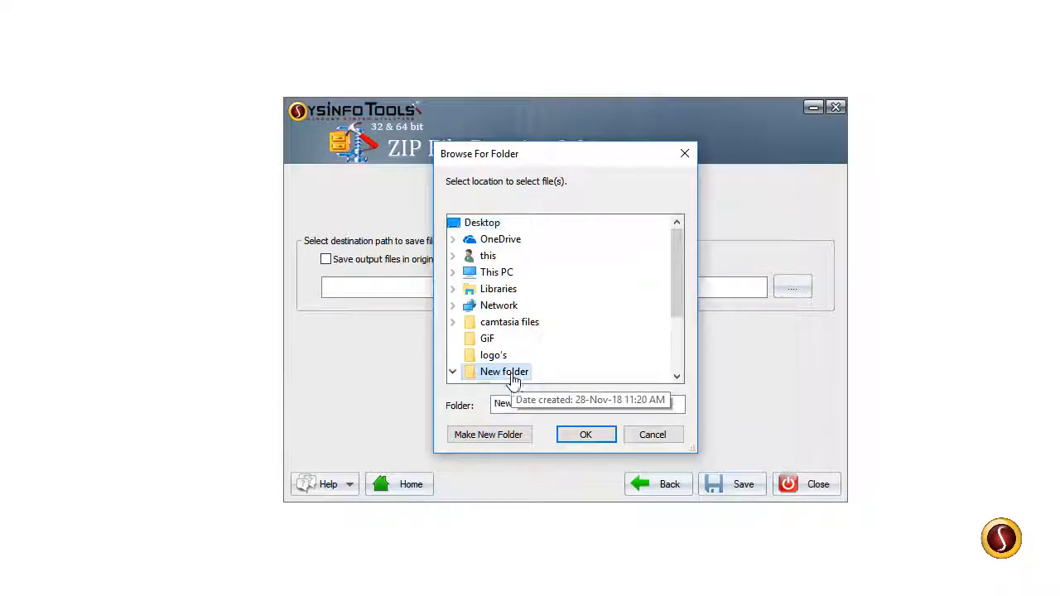
pyautogui.click(585, 434)
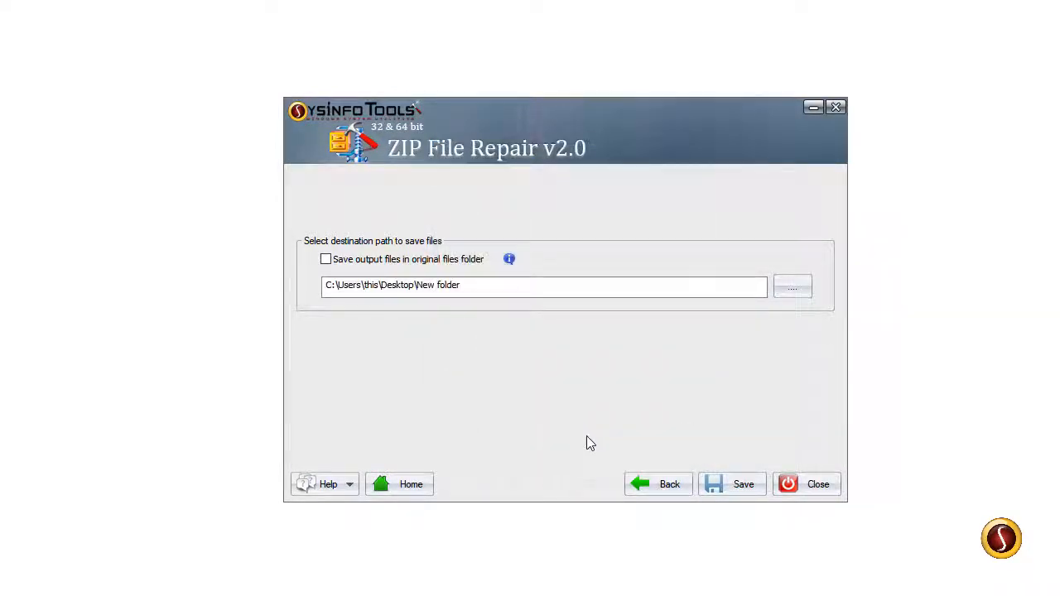
pyautogui.click(731, 484)
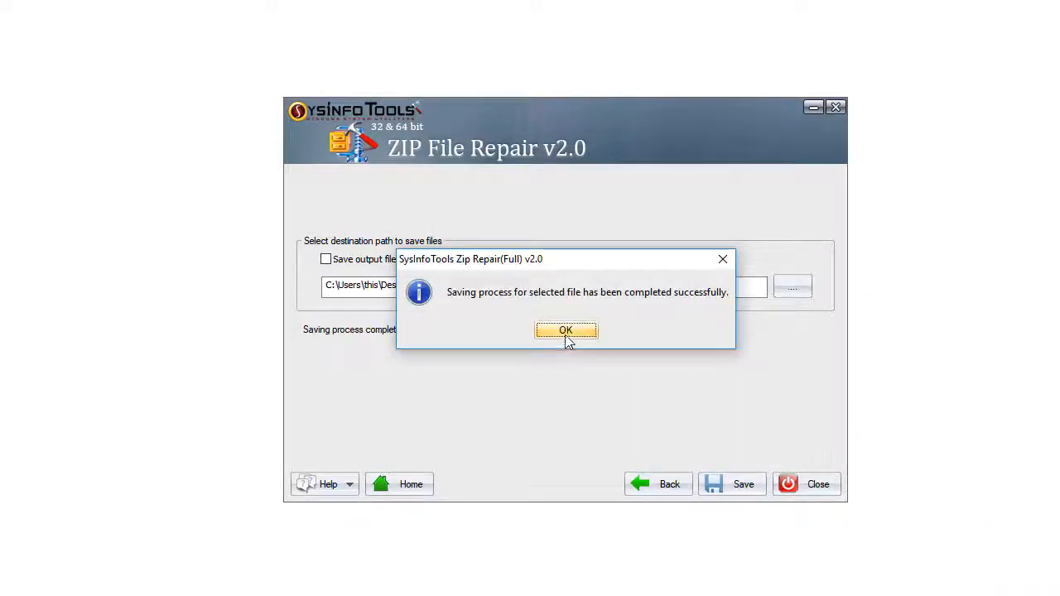
pyautogui.click(565, 331)
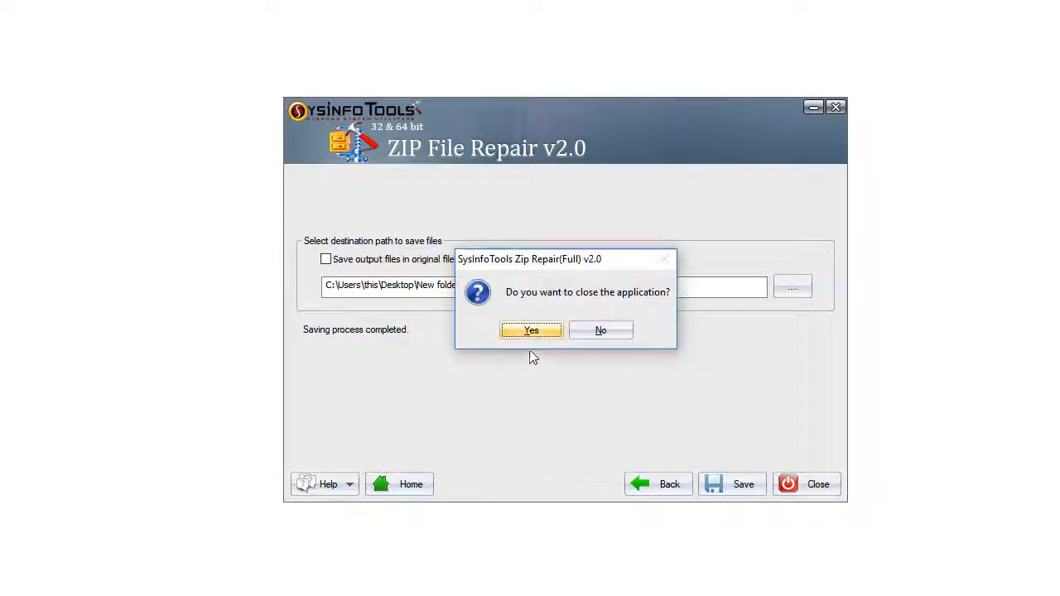